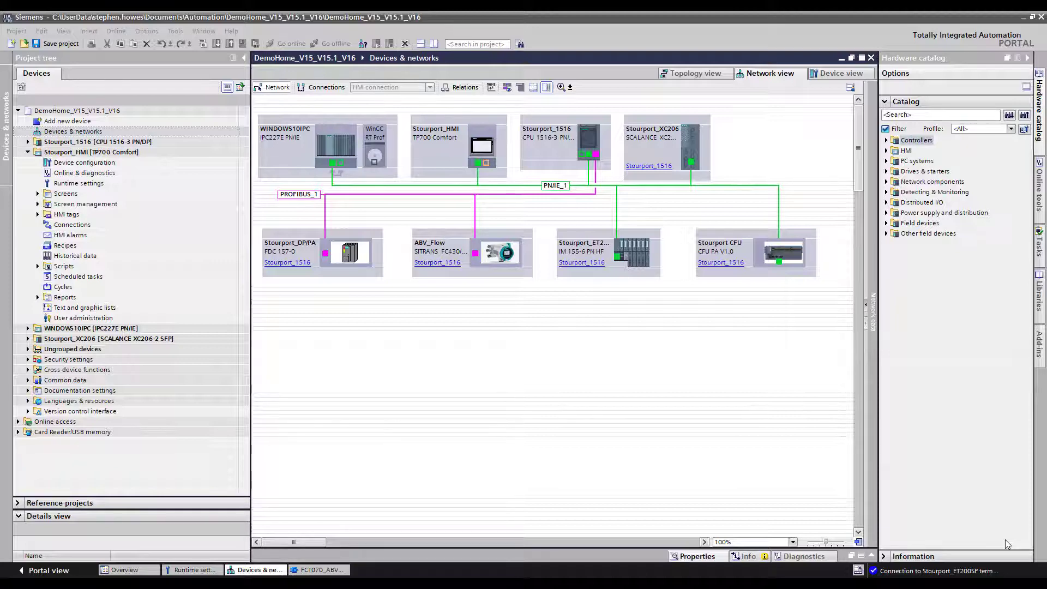
mouse_move(660, 398)
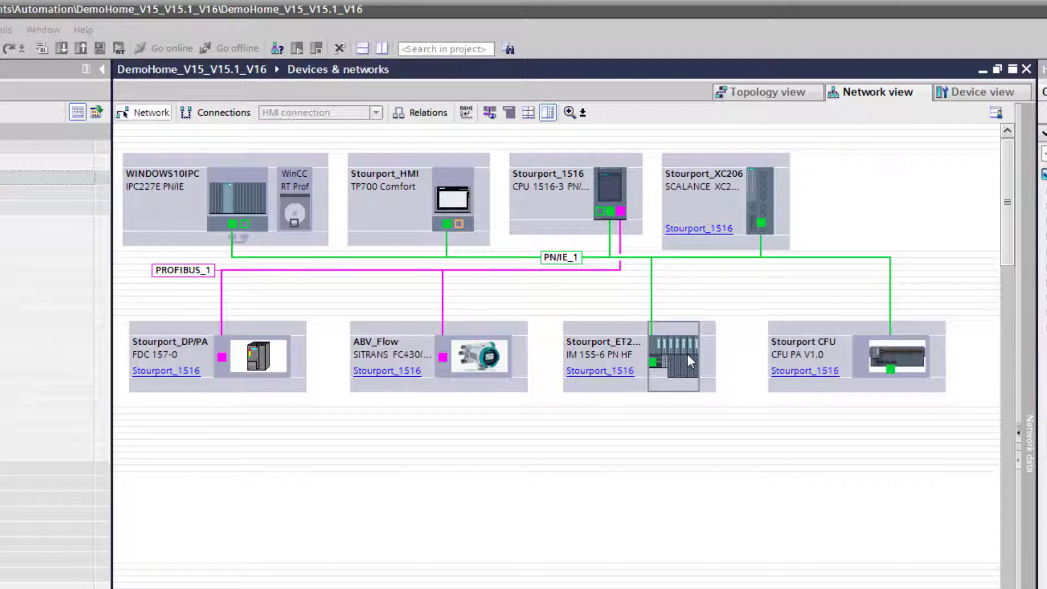
mouse_move(714, 344)
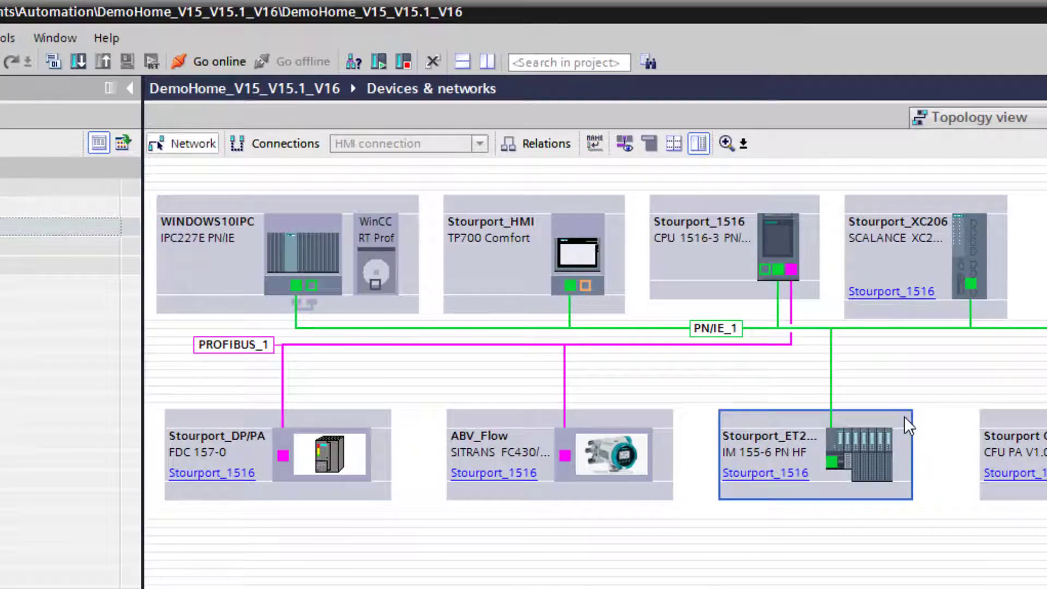
Open the Stourport_ET200SP station in Device view and go online with the rack.
double_click(816, 454)
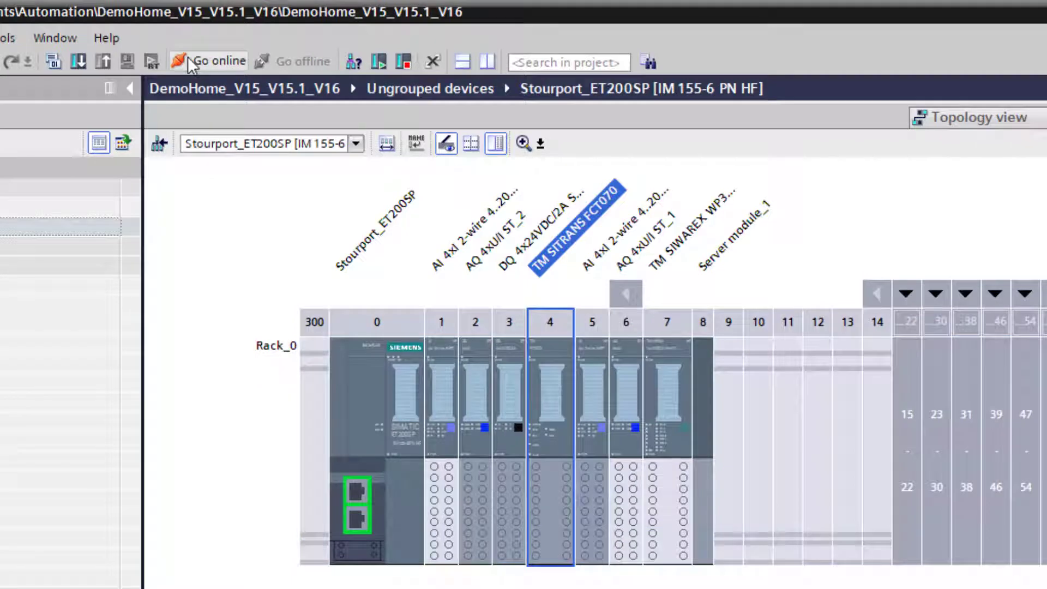
left_click(214, 61)
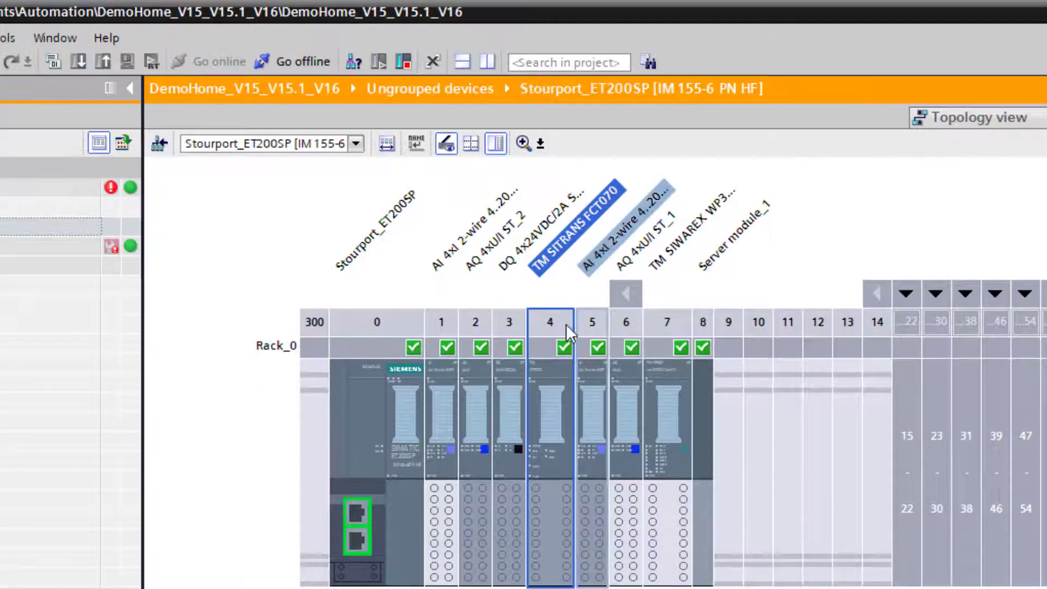
mouse_move(541, 384)
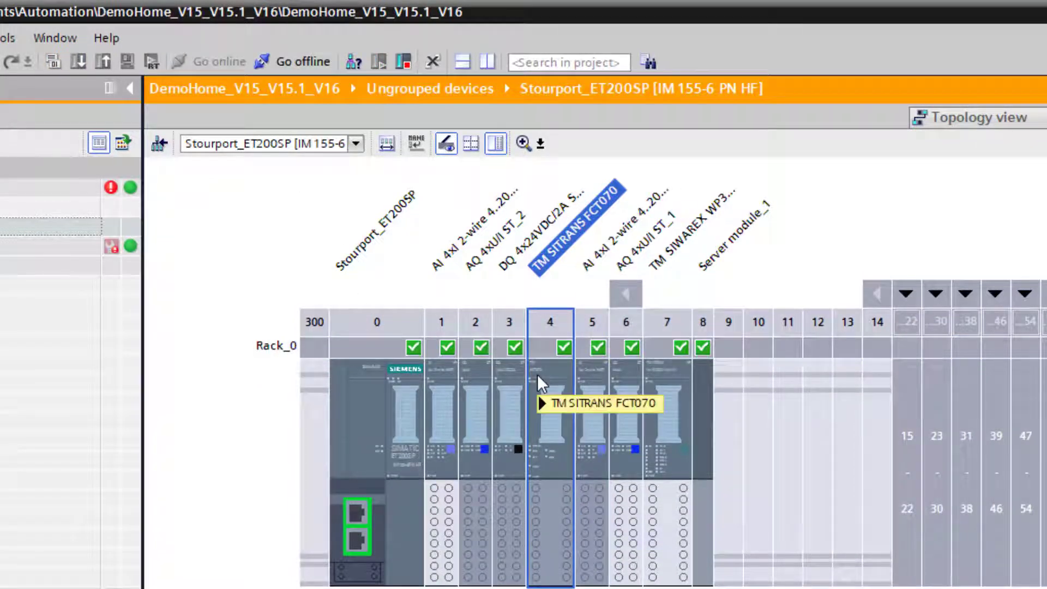
mouse_move(541, 381)
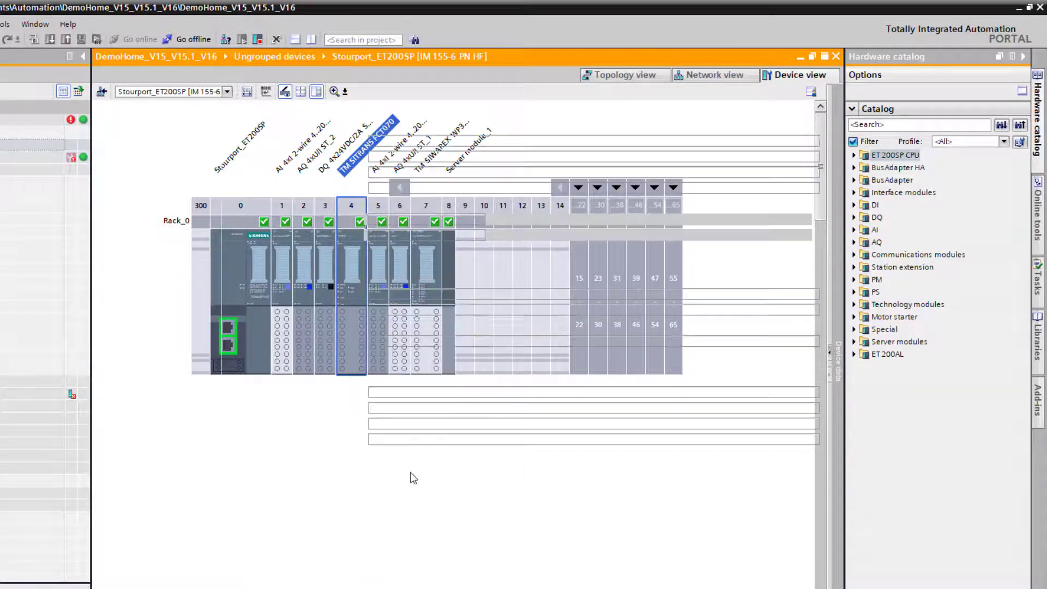
Load firmware file 7ME4138-6AA00-0BB1 V01.00.13.upd into the slot 4 FCT070 firmware update.
double_click(350, 267)
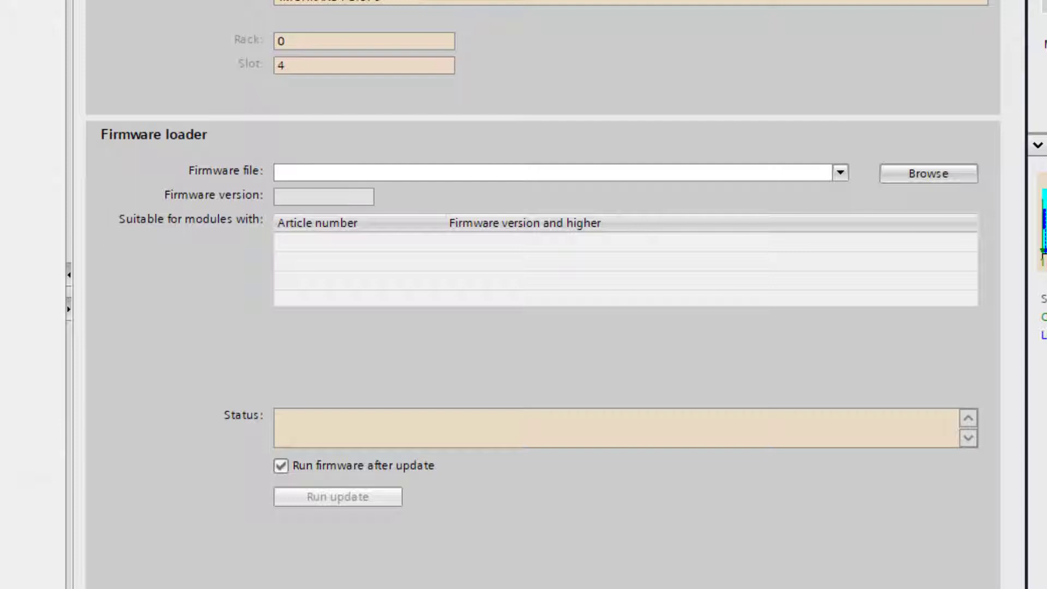
left_click(927, 174)
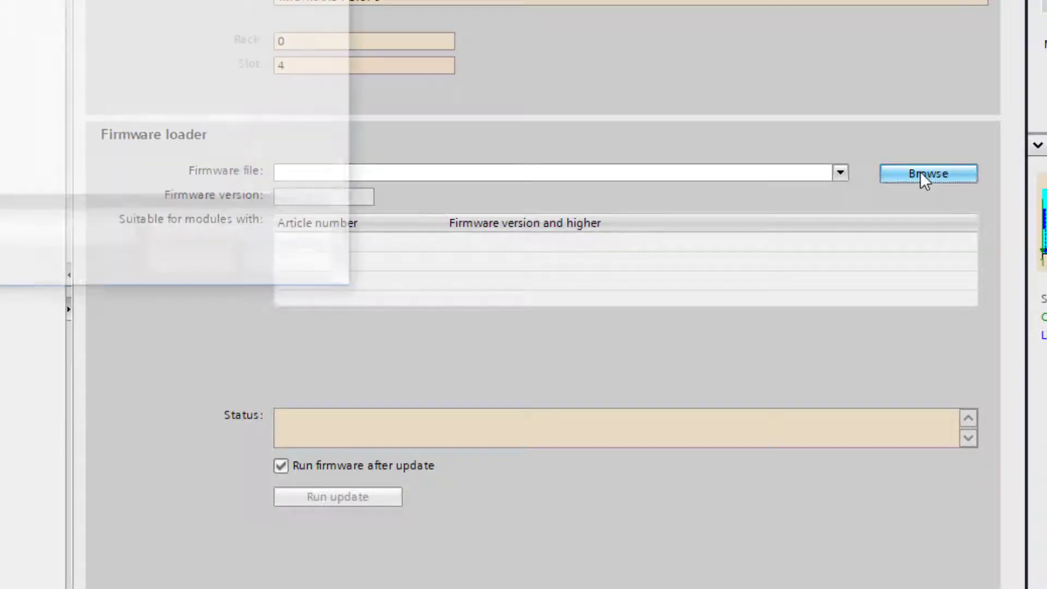
left_click(927, 173)
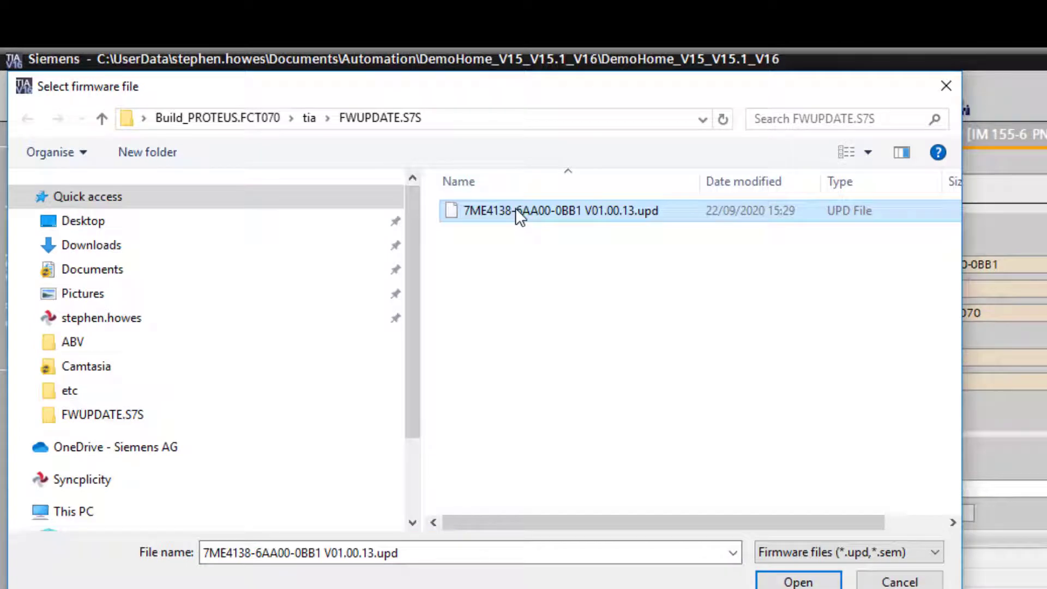
mouse_move(799, 368)
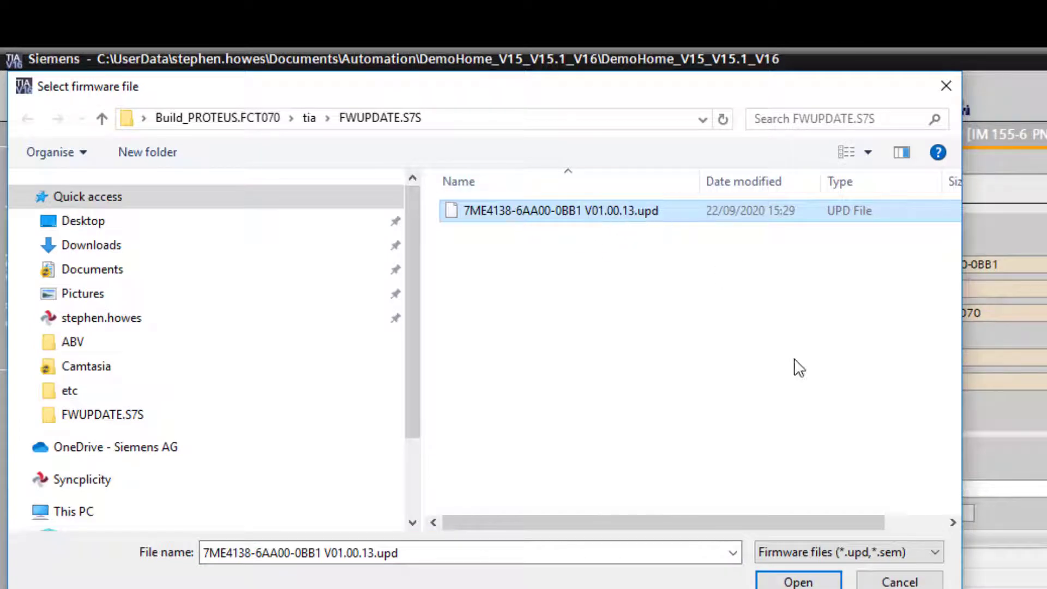
left_click(797, 582)
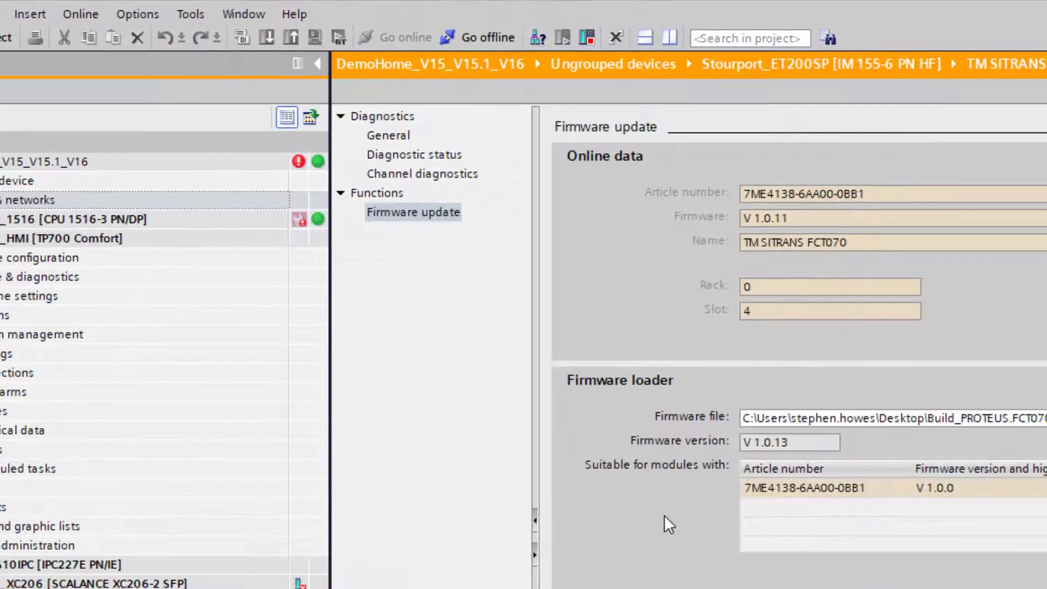
scroll("down", 3)
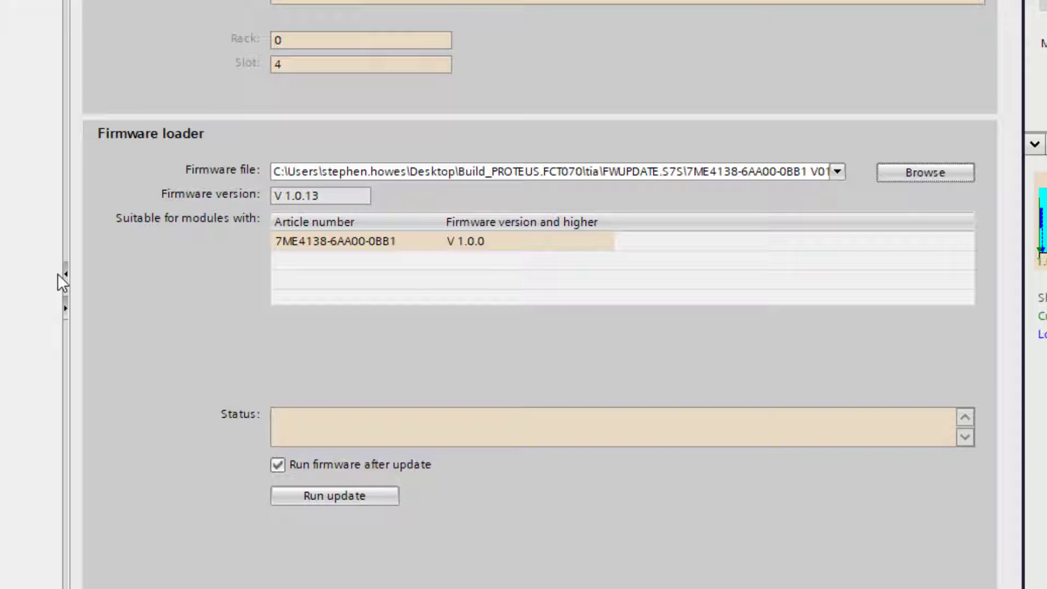
mouse_move(204, 507)
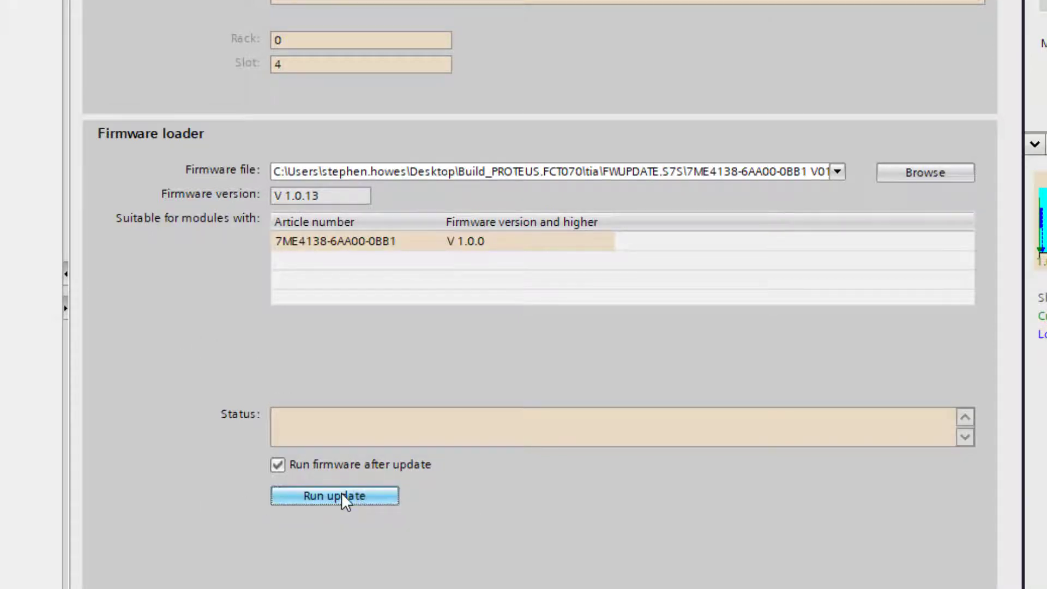
Run the V1.0.13 firmware update on the FCT070 module and wait for completion.
left_click(334, 495)
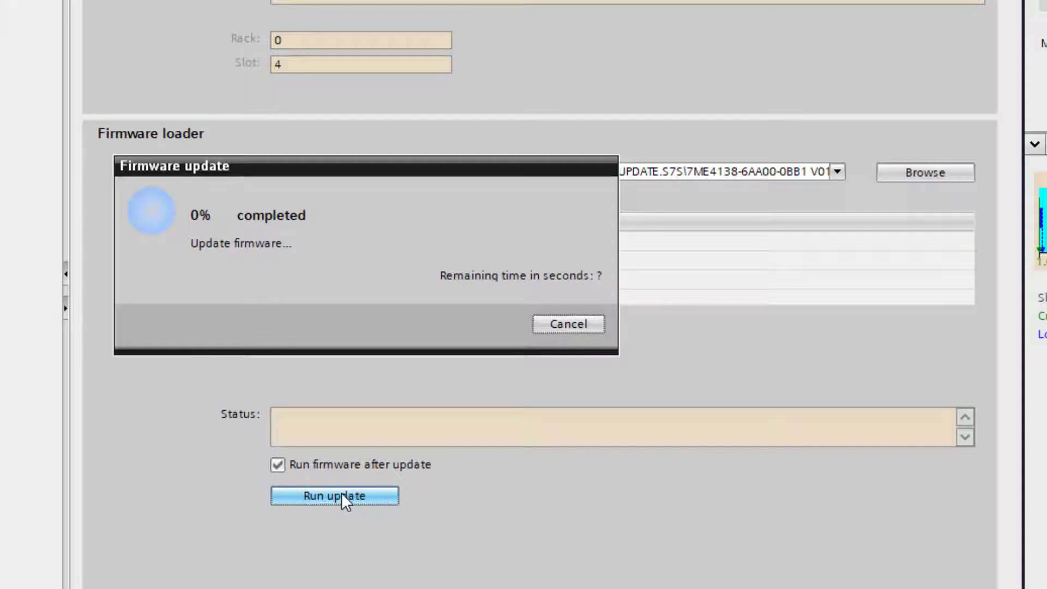
mouse_move(180, 261)
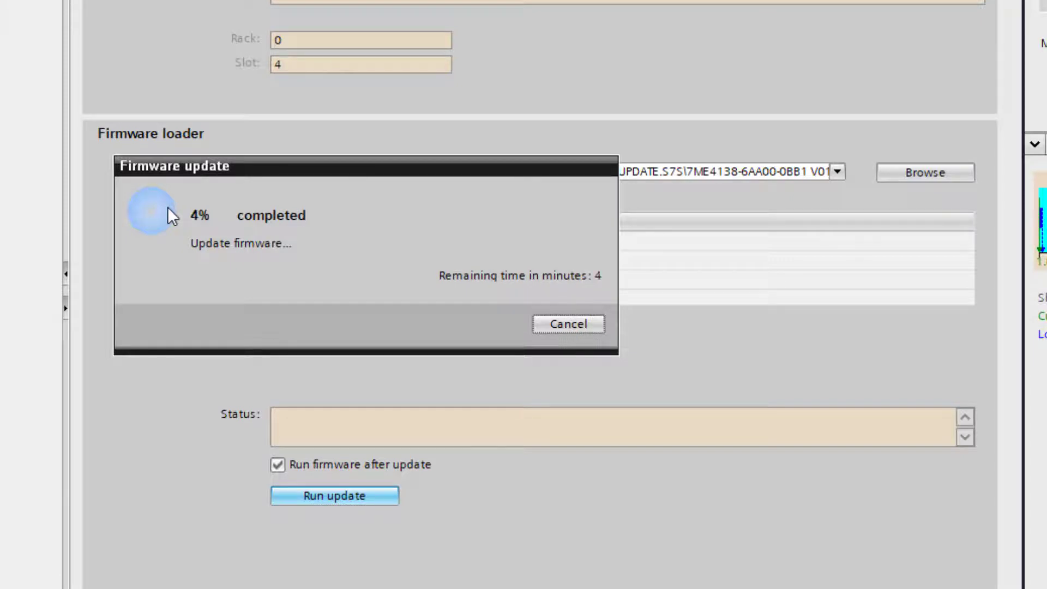
mouse_move(194, 229)
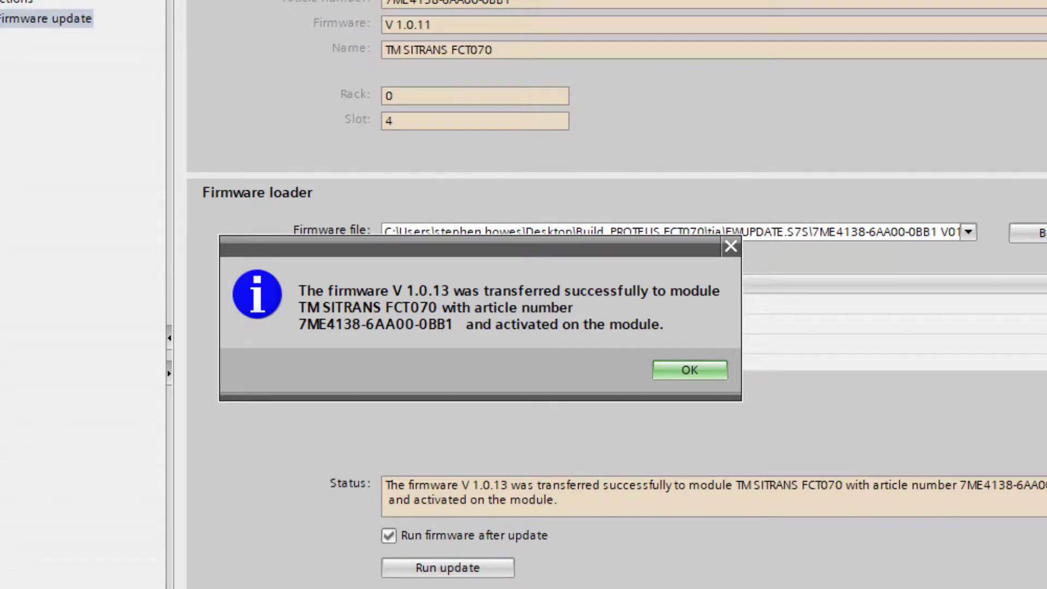
Confirm the successful V1.0.13 transfer message and return to the rack view.
scroll("down", 3)
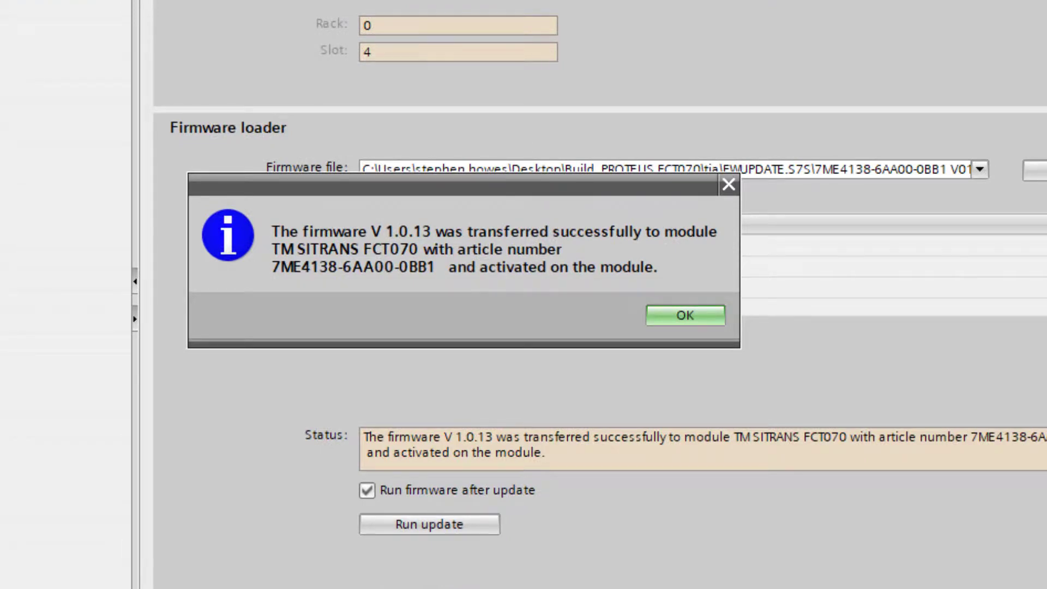
mouse_move(688, 343)
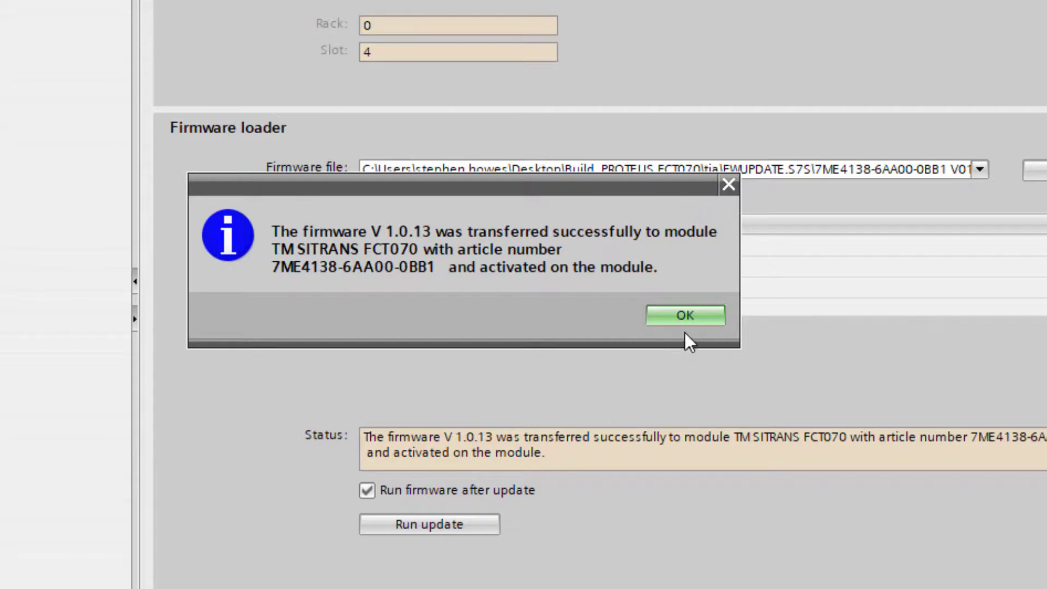
left_click(684, 316)
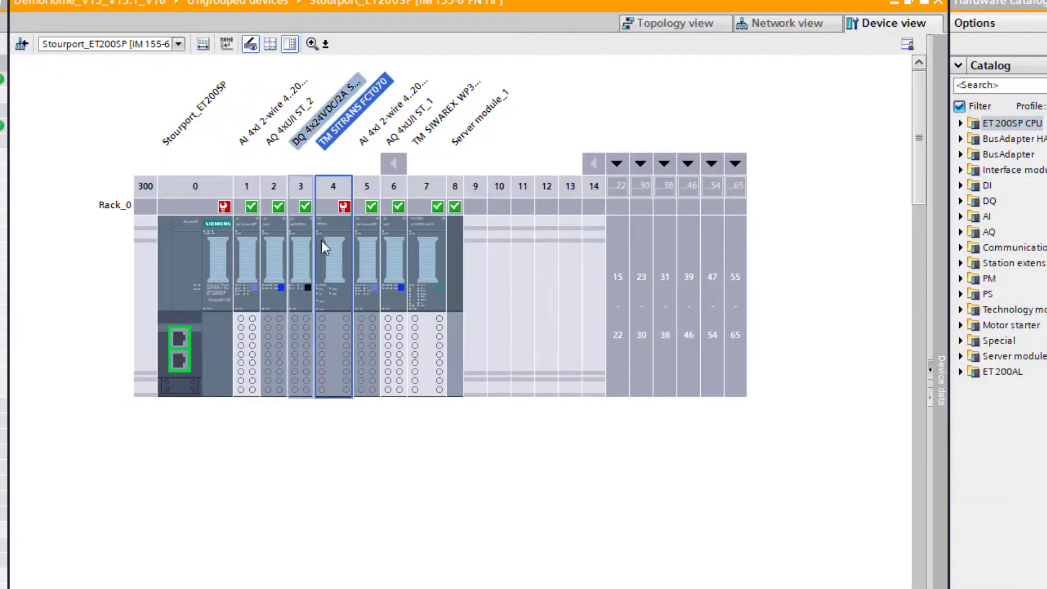
Take the Stourport_ET200SP rack offline via the slot 4 FCT070 module's context menu.
right_click(324, 247)
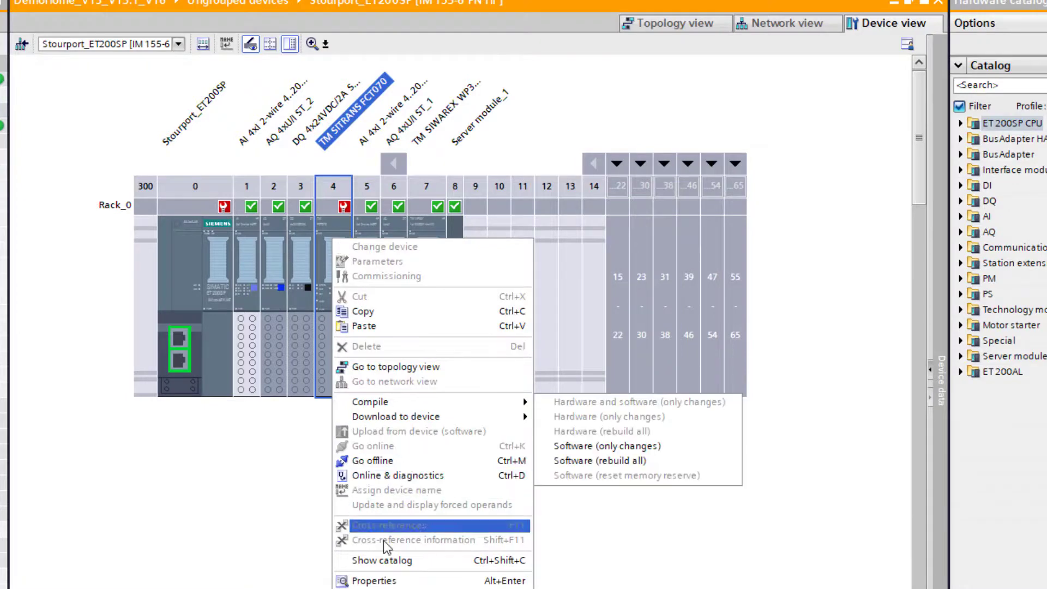
mouse_move(372, 461)
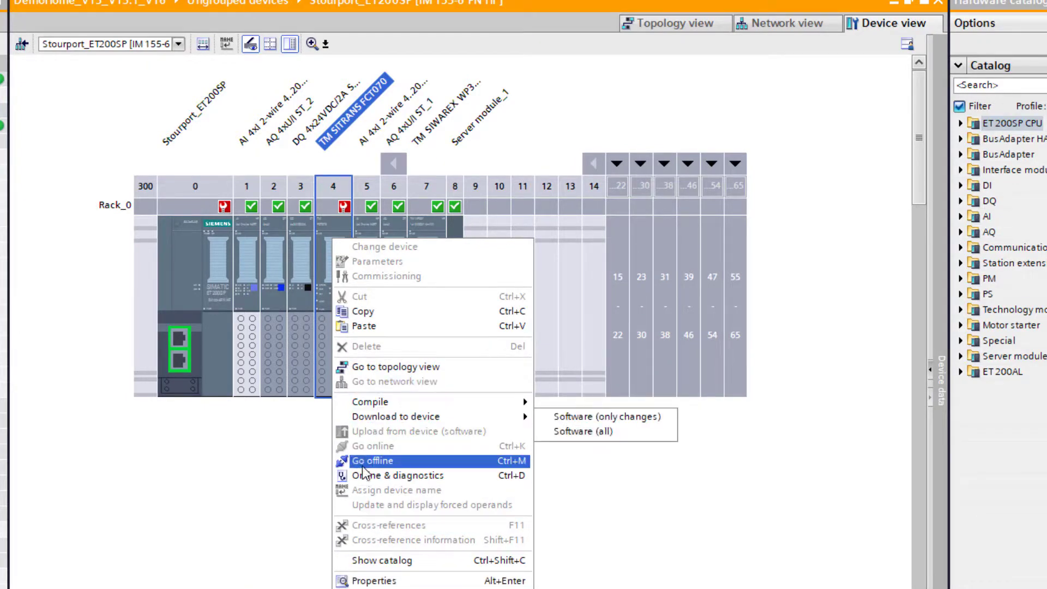
left_click(371, 461)
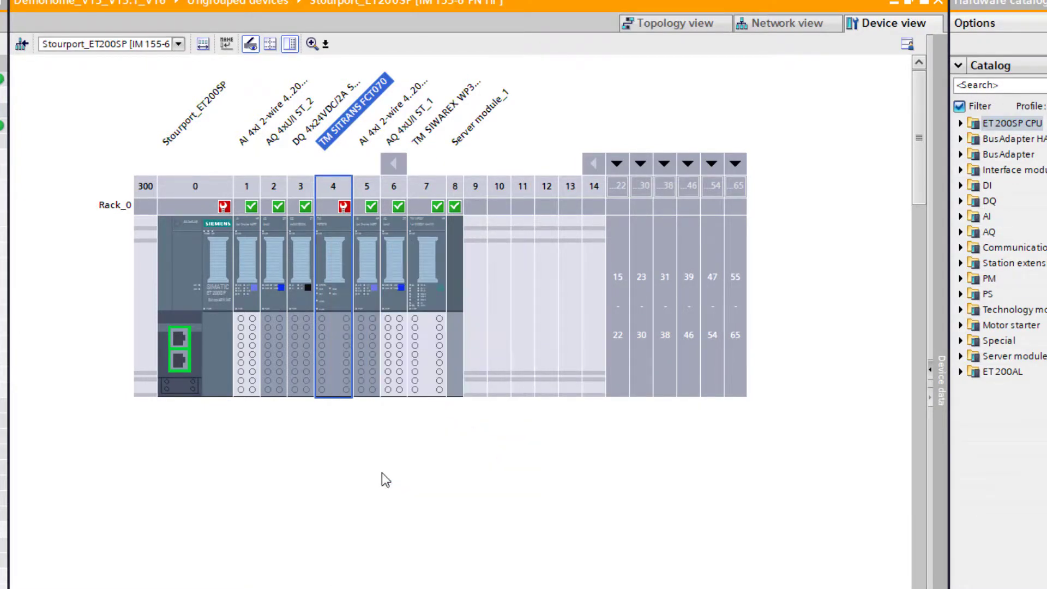